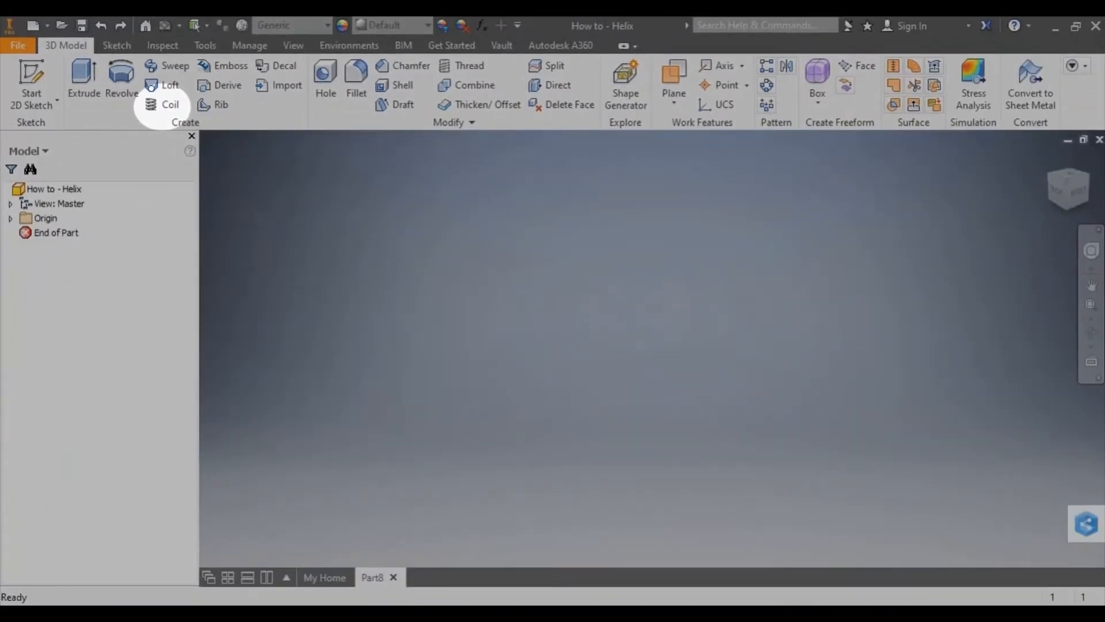
{"action": "mouse_move", "coordinate": [110, 196]}
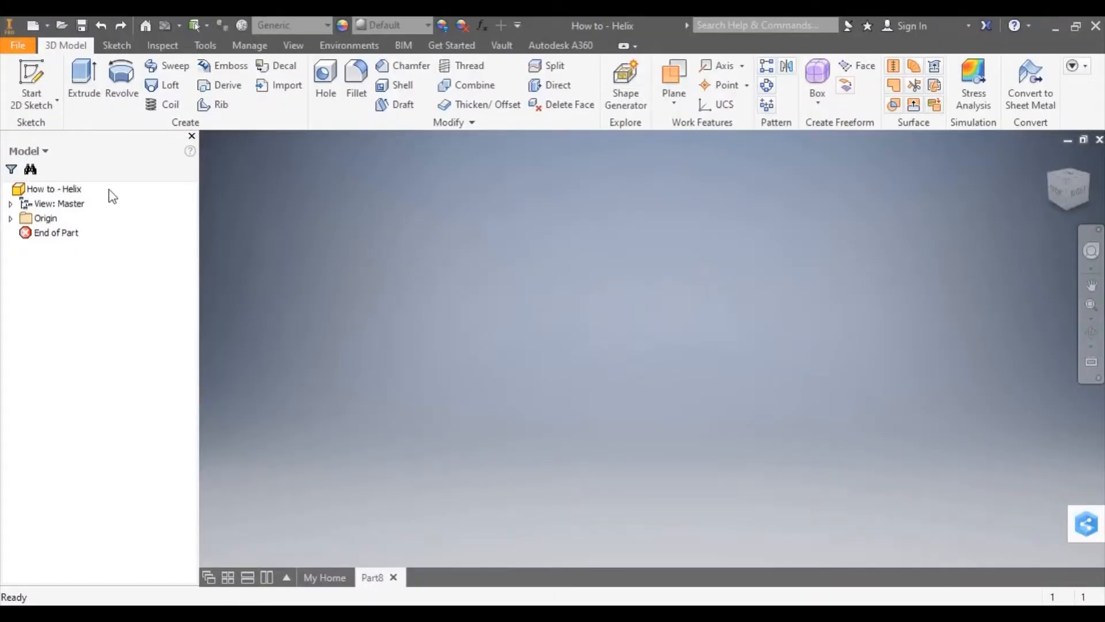
Step: Begin Sketch1 on an origin plane of the empty part
{"action": "left_click", "coordinate": [31, 81]}
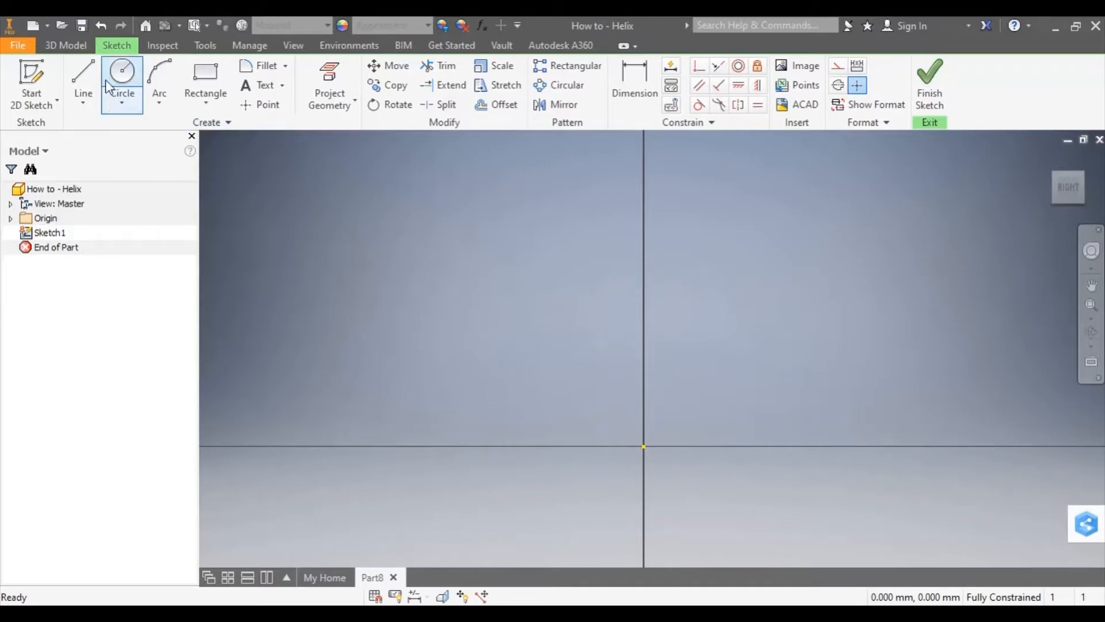
Step: Draw a vertical centerline up from the origin as the coil axis
{"action": "left_click", "coordinate": [82, 76]}
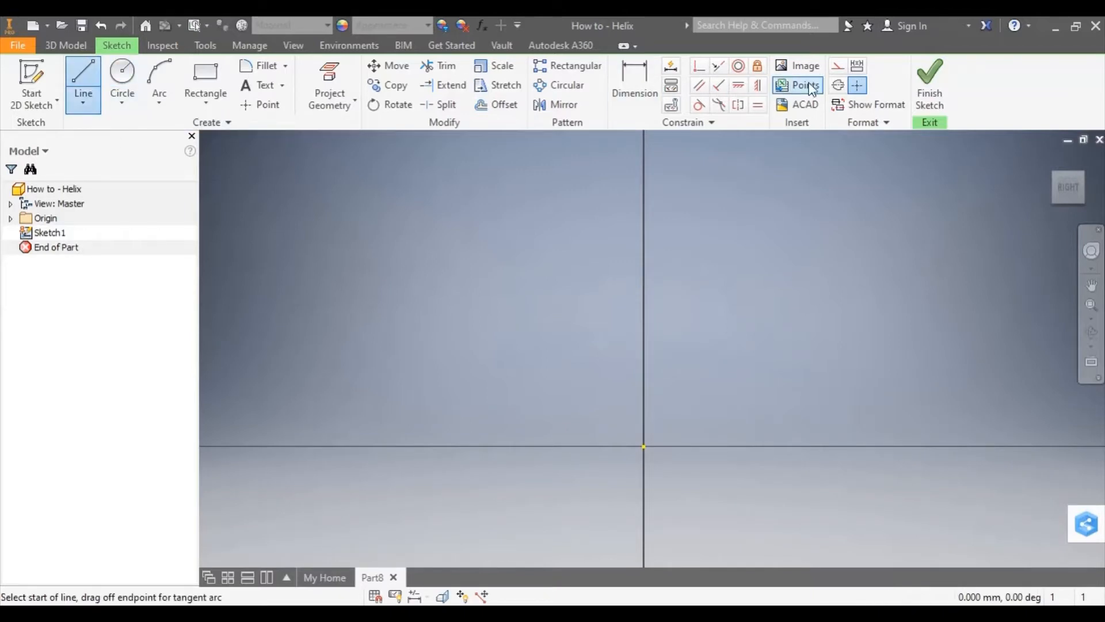
{"action": "mouse_move", "coordinate": [857, 85]}
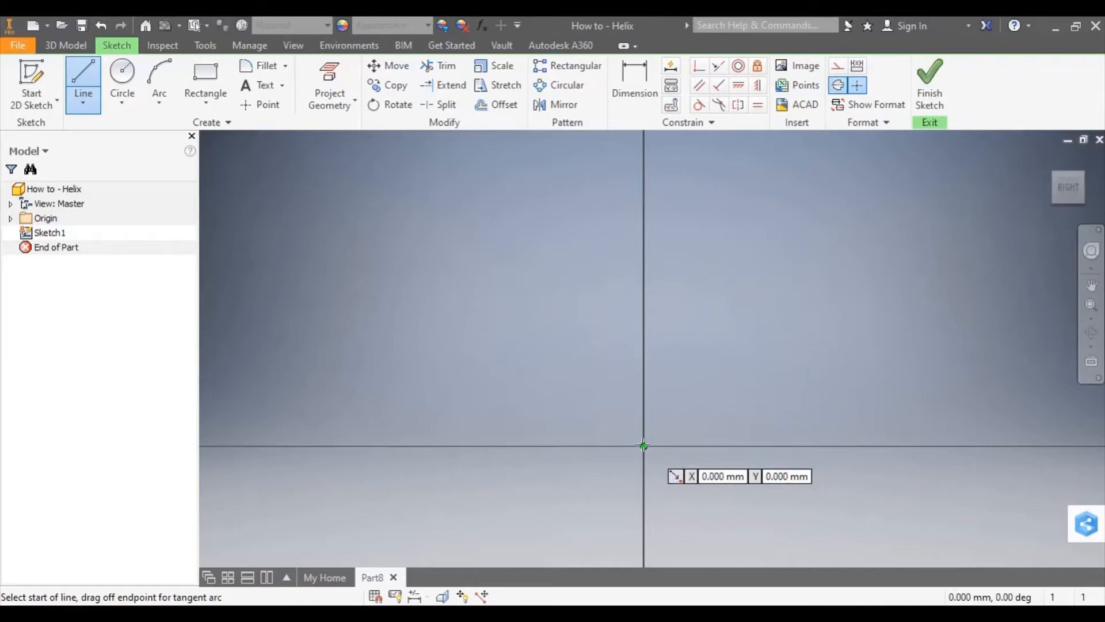
{"action": "left_click", "coordinate": [642, 446]}
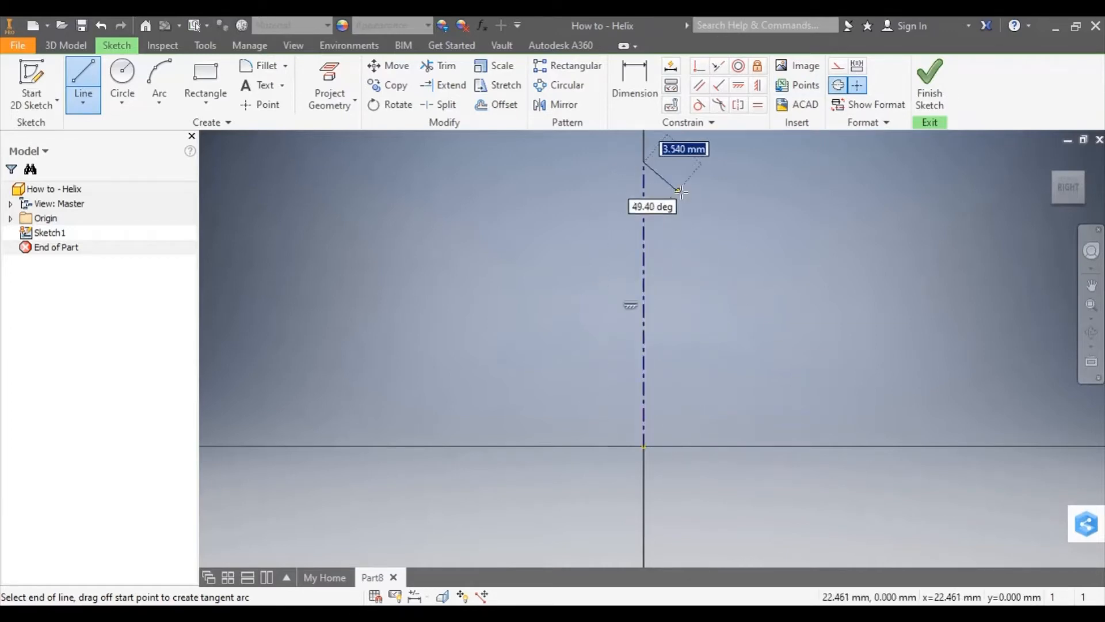
{"action": "key", "text": "Escape"}
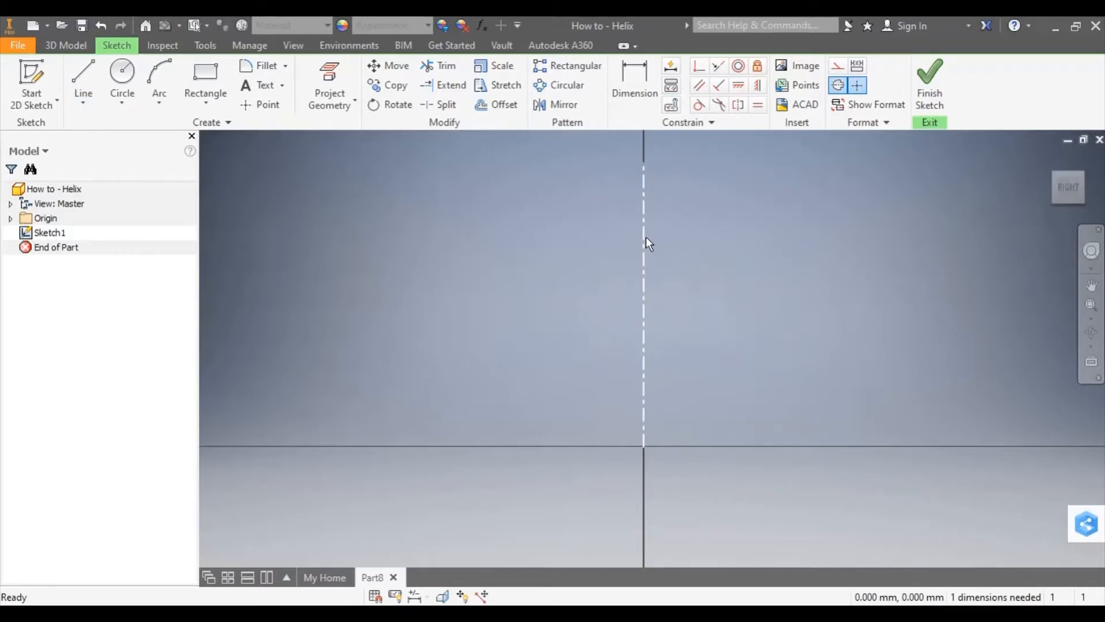
Step: Draw a small circle centered on the horizontal axis left of the centerline
{"action": "left_click", "coordinate": [122, 78]}
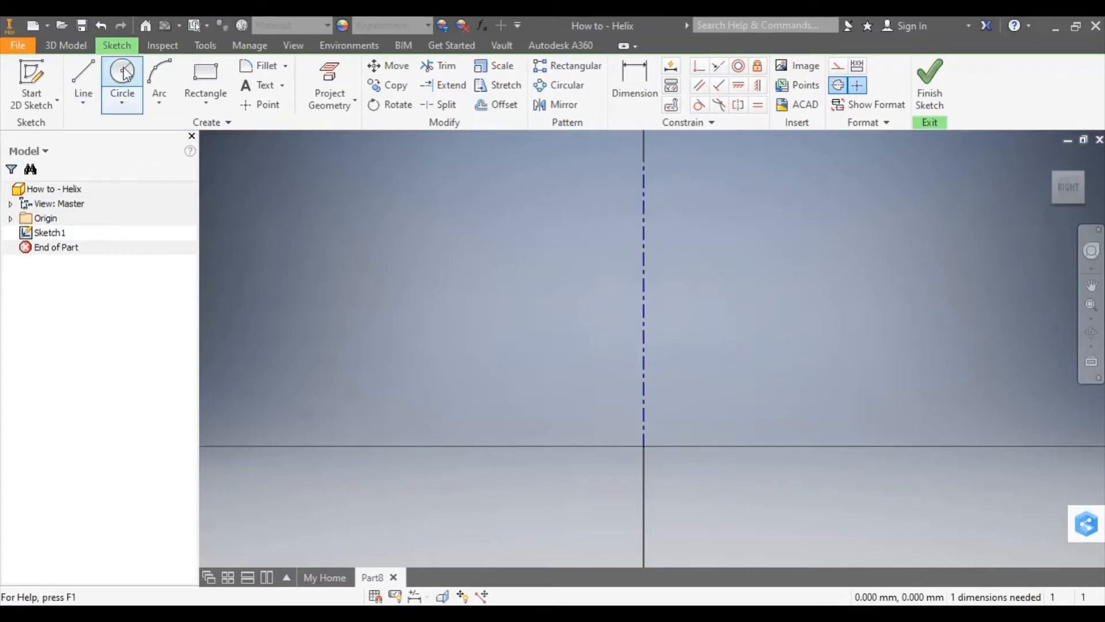
{"action": "left_click", "coordinate": [121, 72]}
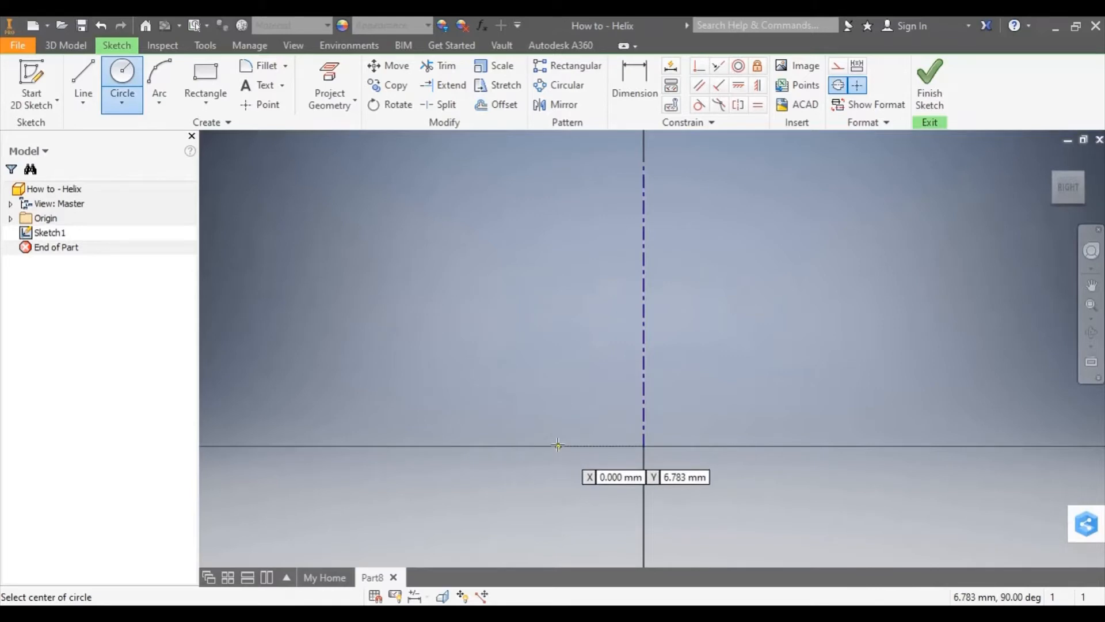
{"action": "left_click", "coordinate": [558, 445]}
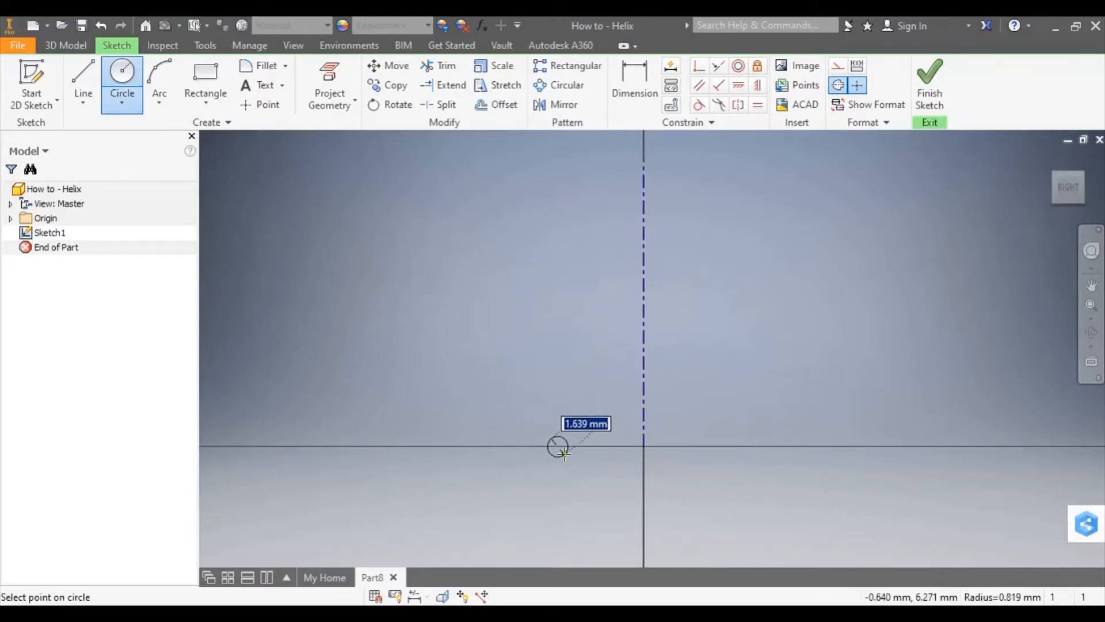
{"action": "left_click", "coordinate": [634, 78]}
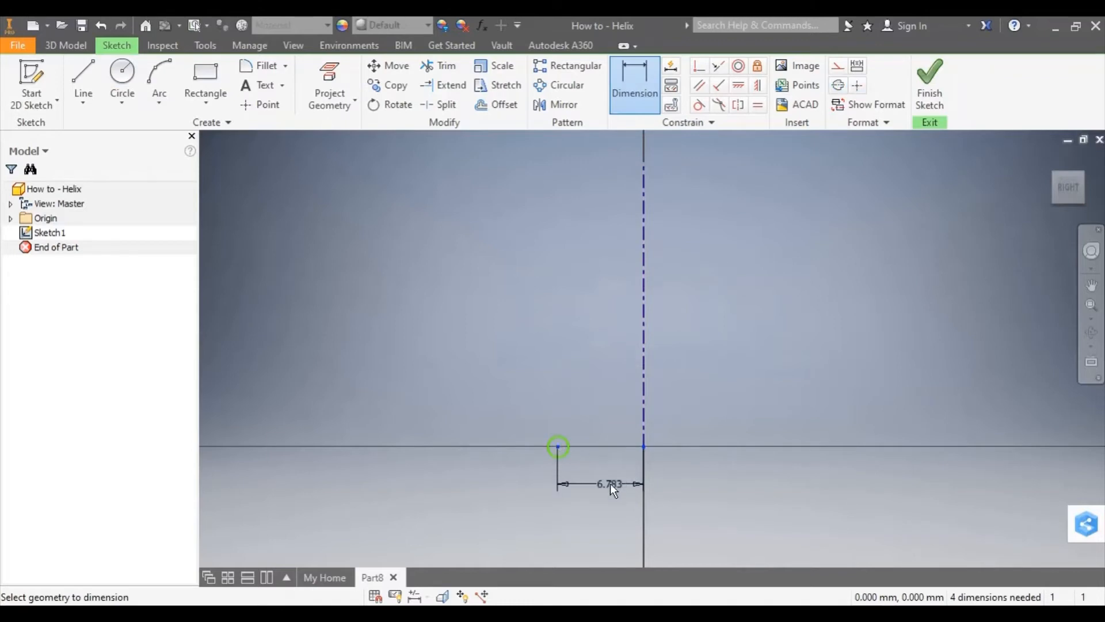
Step: Dimension the circle 8 mm from the centerline
{"action": "left_click", "coordinate": [609, 484]}
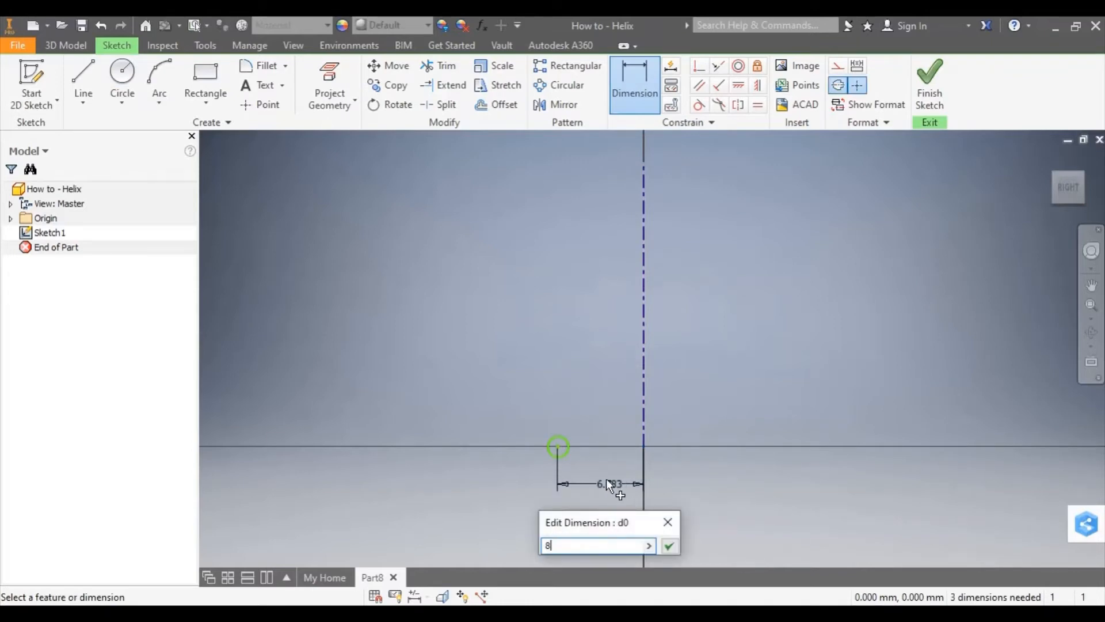
{"action": "left_click", "coordinate": [668, 546]}
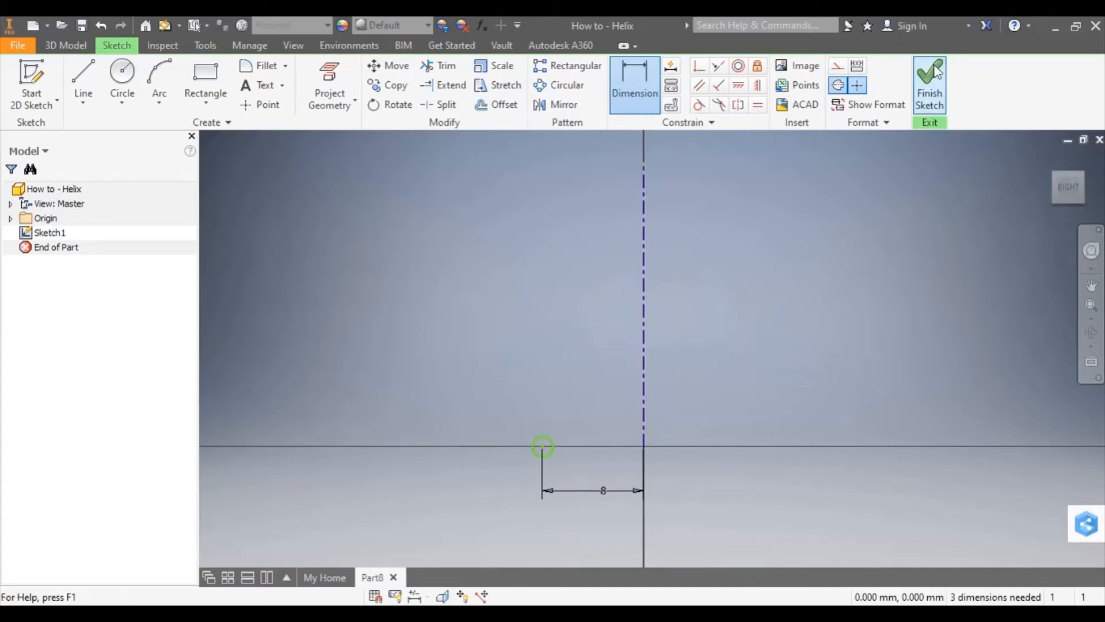
Step: Finish Sketch1 and return to the 3D part environment
{"action": "left_click", "coordinate": [929, 83]}
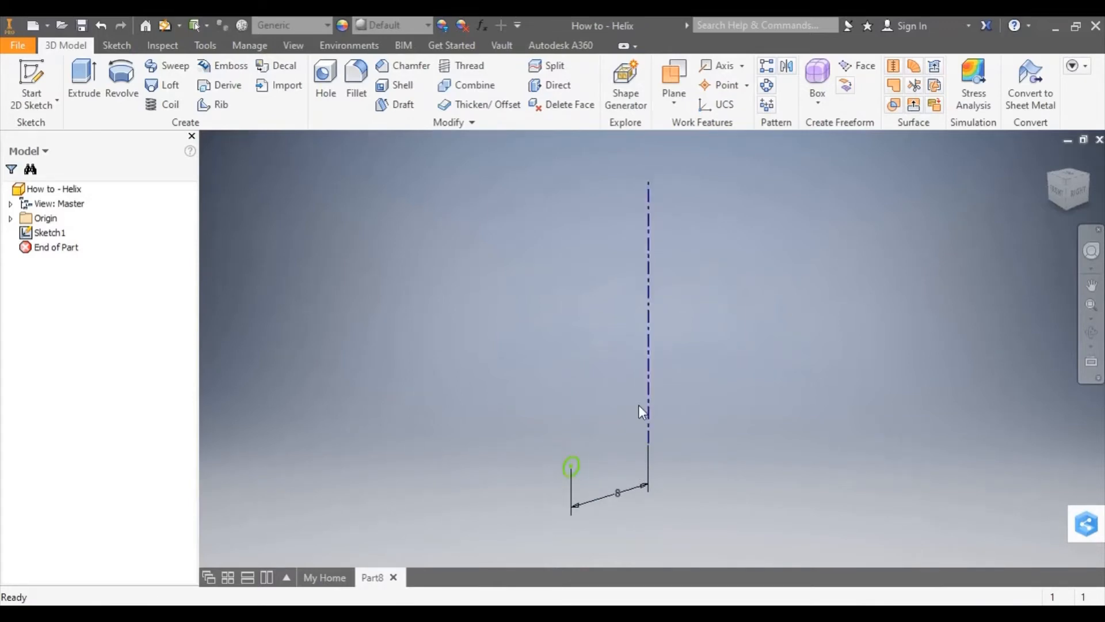
{"action": "mouse_move", "coordinate": [246, 255]}
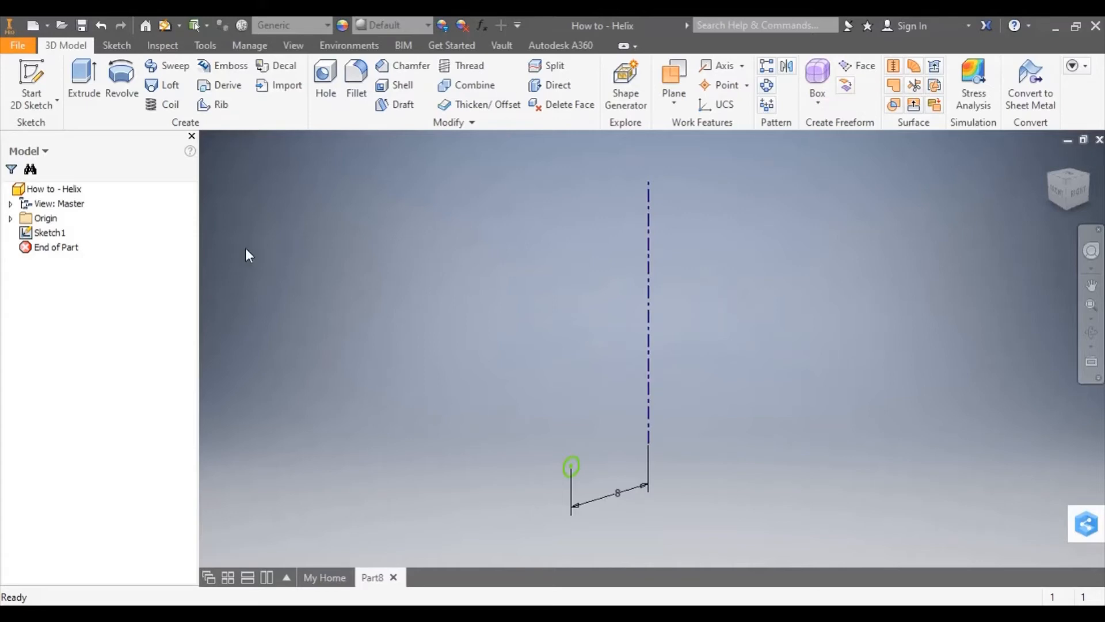
{"action": "mouse_move", "coordinate": [170, 104]}
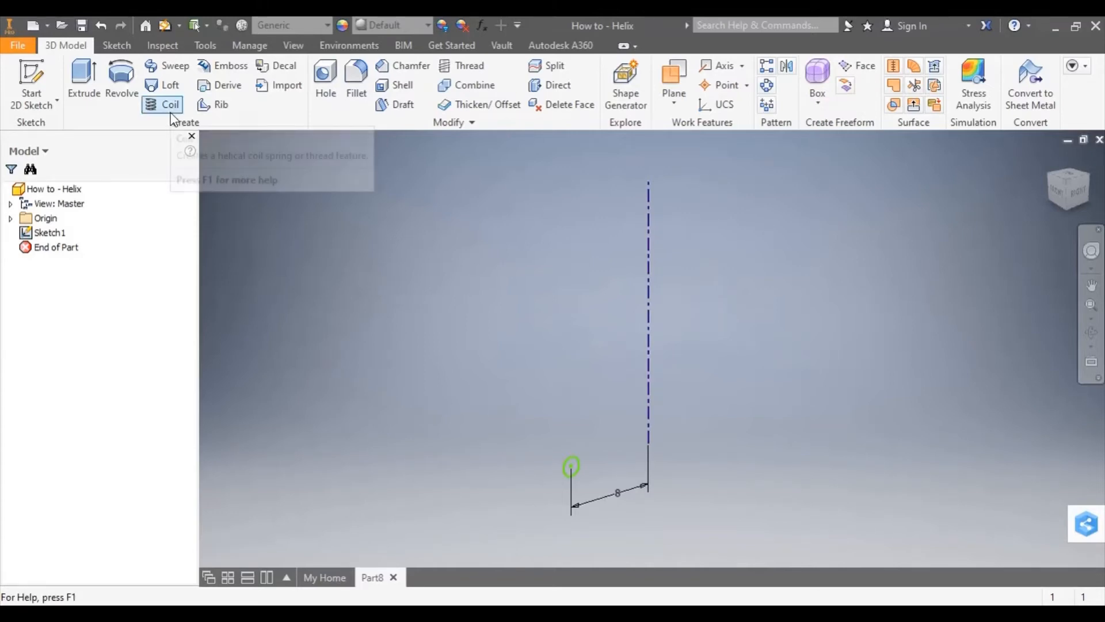
Step: Start a Coil with the circle as profile and the dashed centerline as axis
{"action": "left_click", "coordinate": [169, 104]}
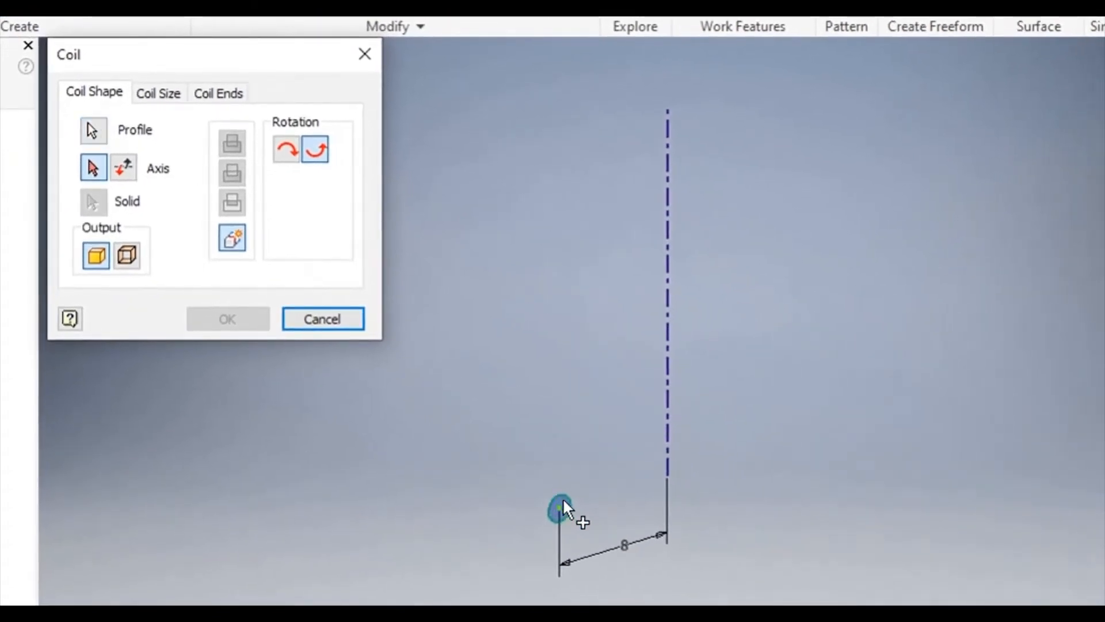
{"action": "mouse_move", "coordinate": [571, 500]}
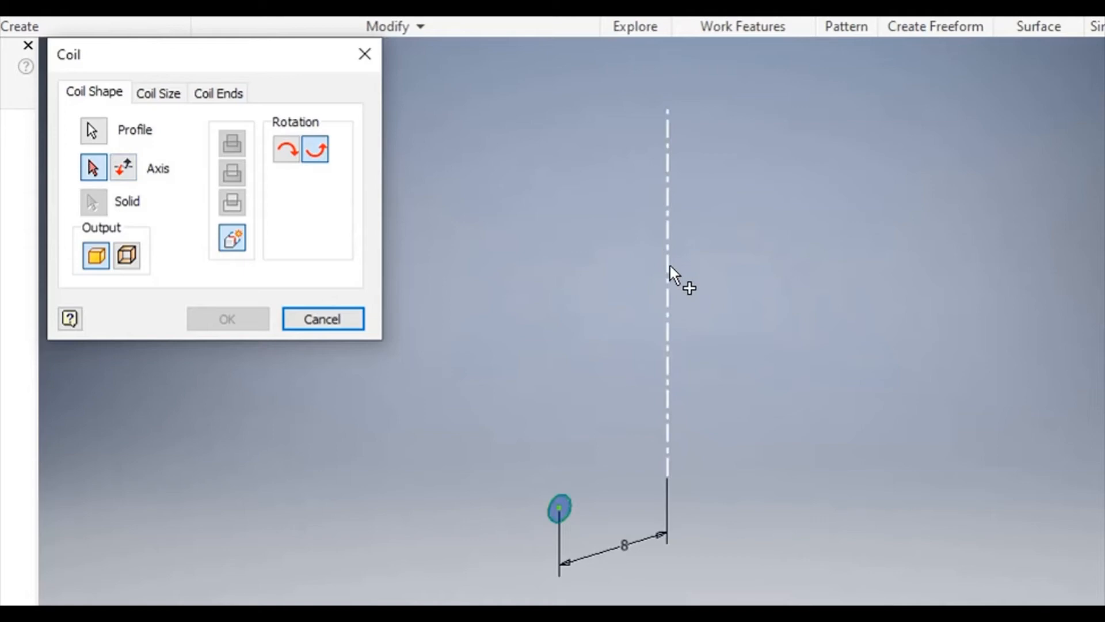
{"action": "left_click", "coordinate": [667, 282]}
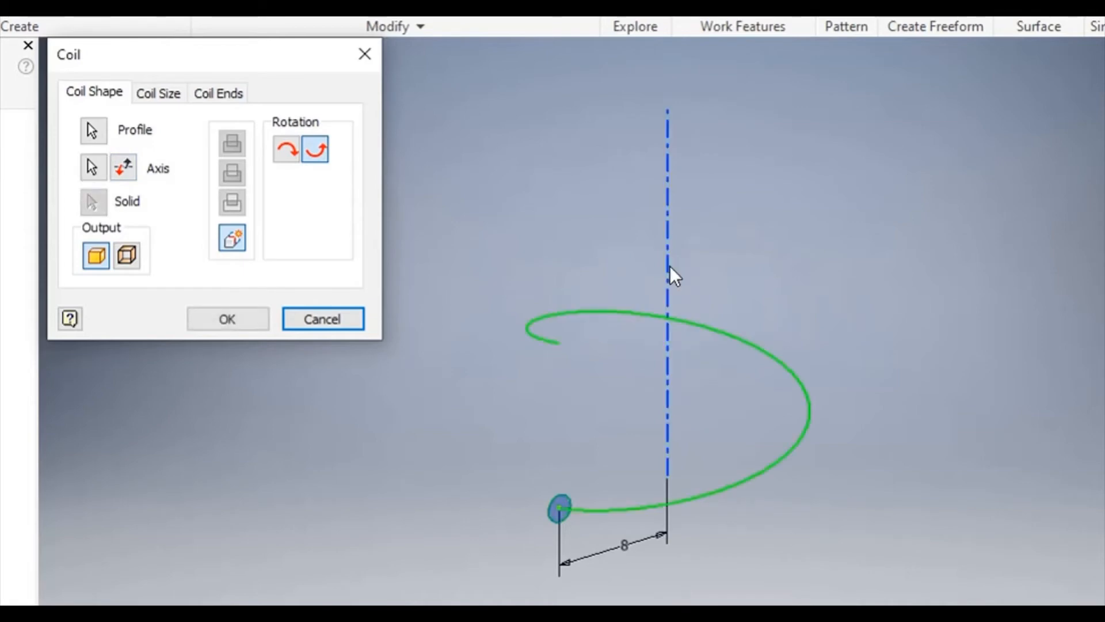
{"action": "mouse_move", "coordinate": [648, 511]}
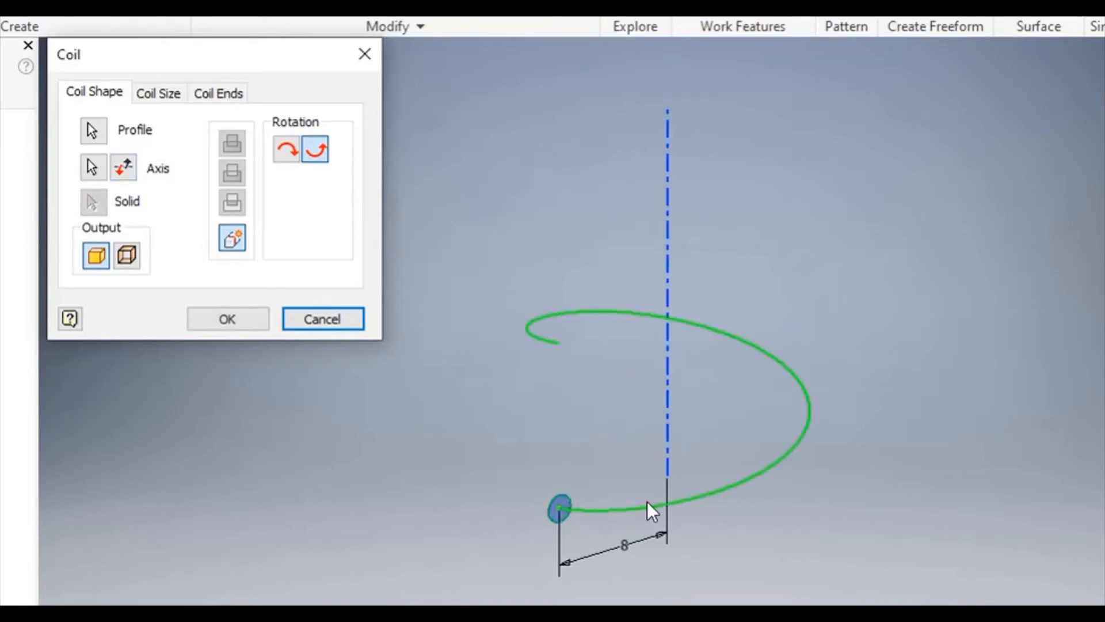
{"action": "mouse_move", "coordinate": [577, 317]}
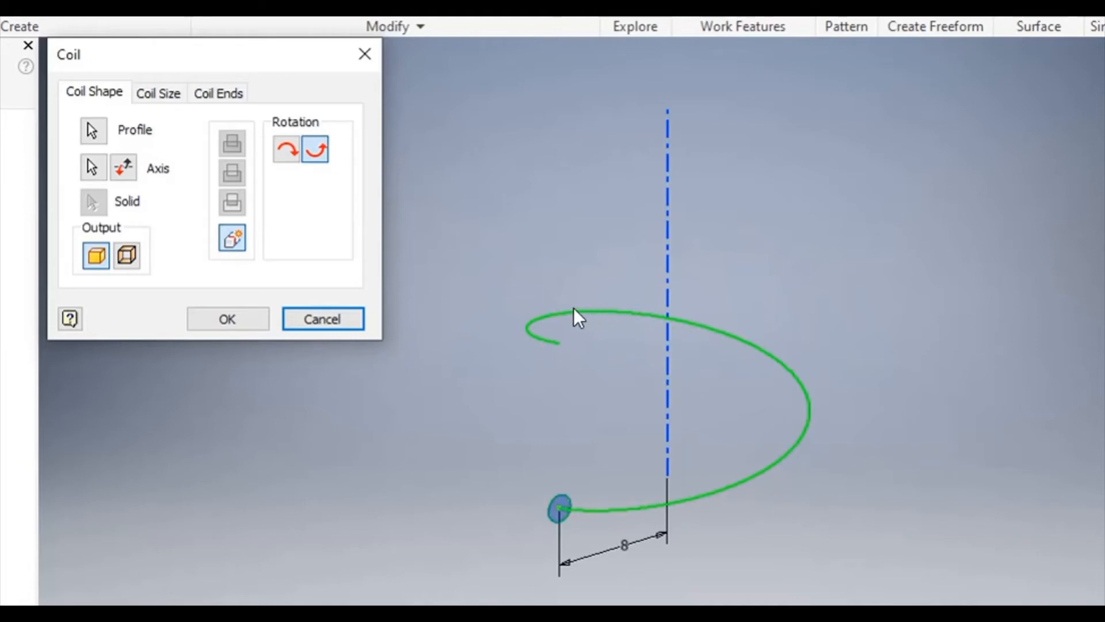
{"action": "mouse_move", "coordinate": [569, 361]}
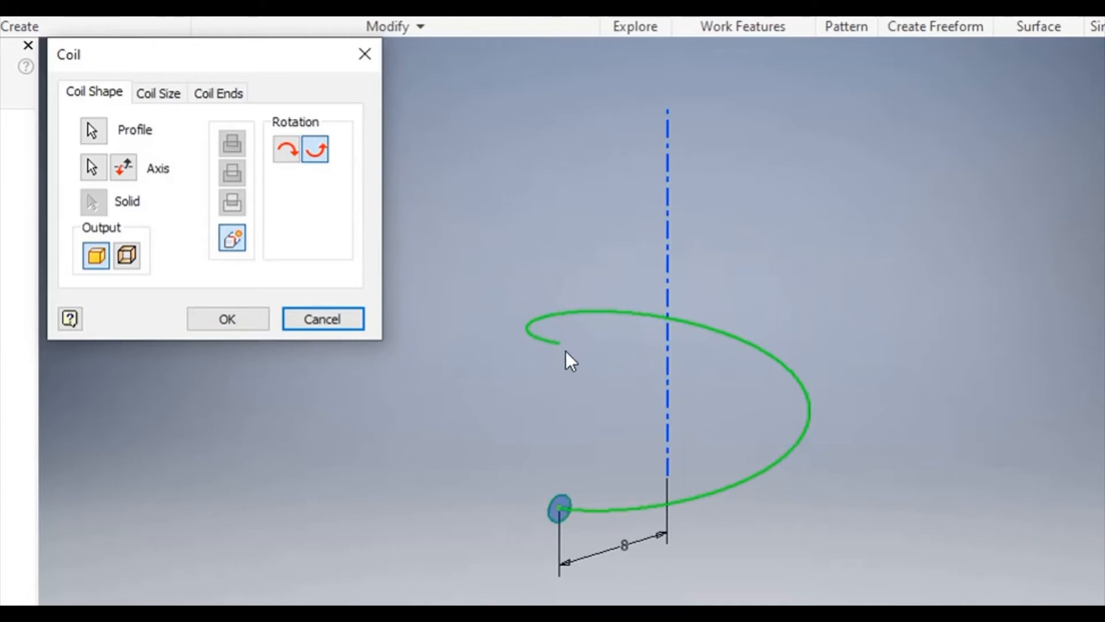
{"action": "left_click", "coordinate": [286, 149]}
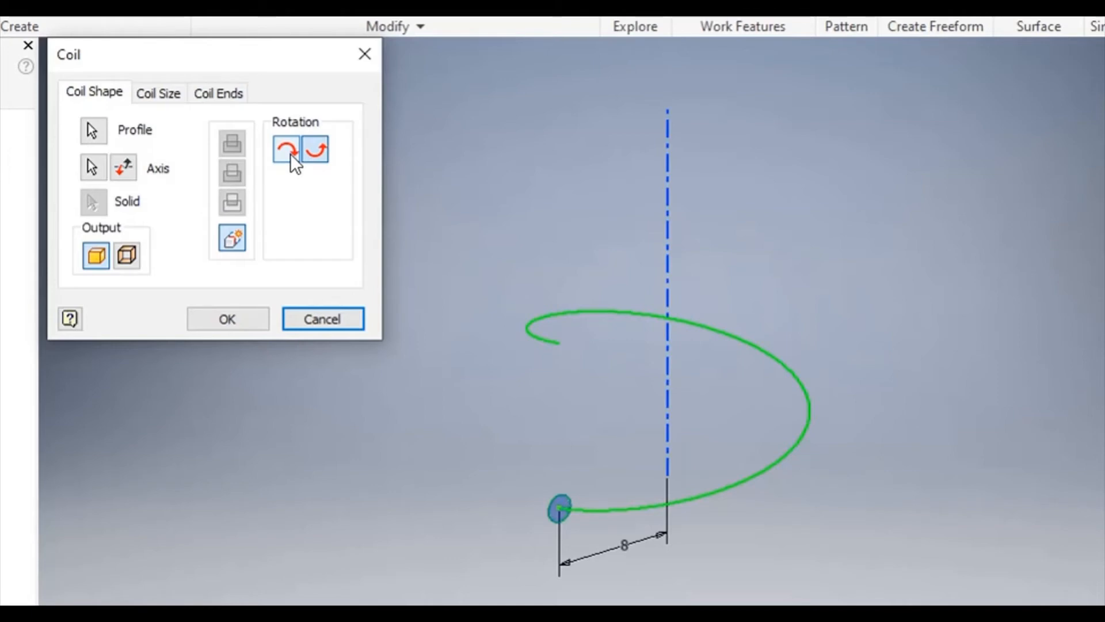
{"action": "left_click", "coordinate": [286, 148]}
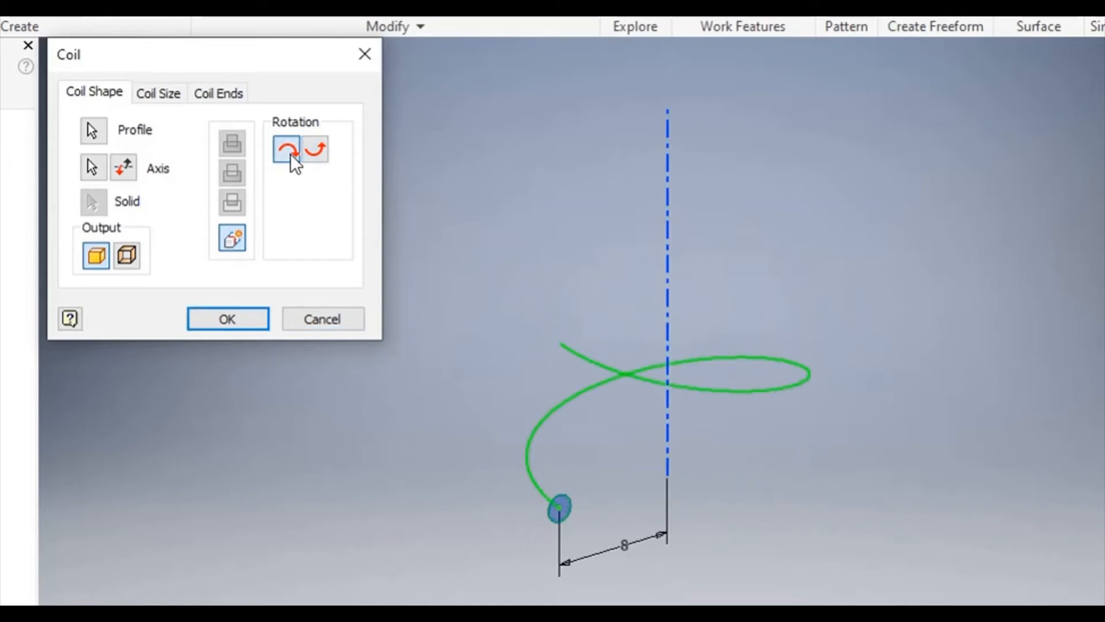
{"action": "left_click", "coordinate": [308, 147]}
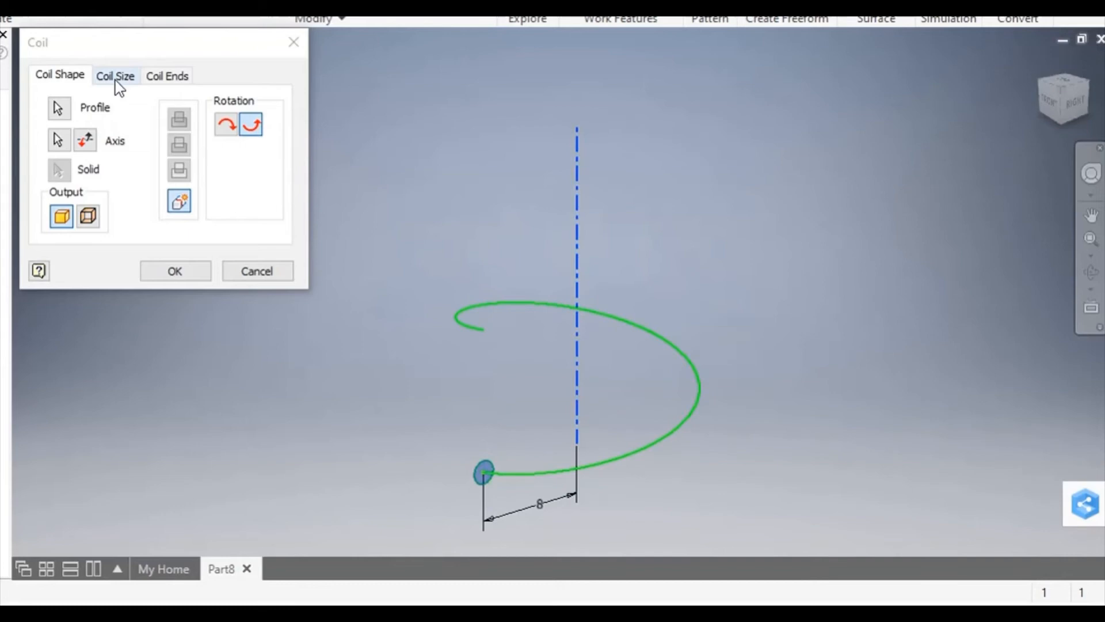
Step: Set the coil size to pitch 3 with 5 revolutions
{"action": "left_click", "coordinate": [115, 75]}
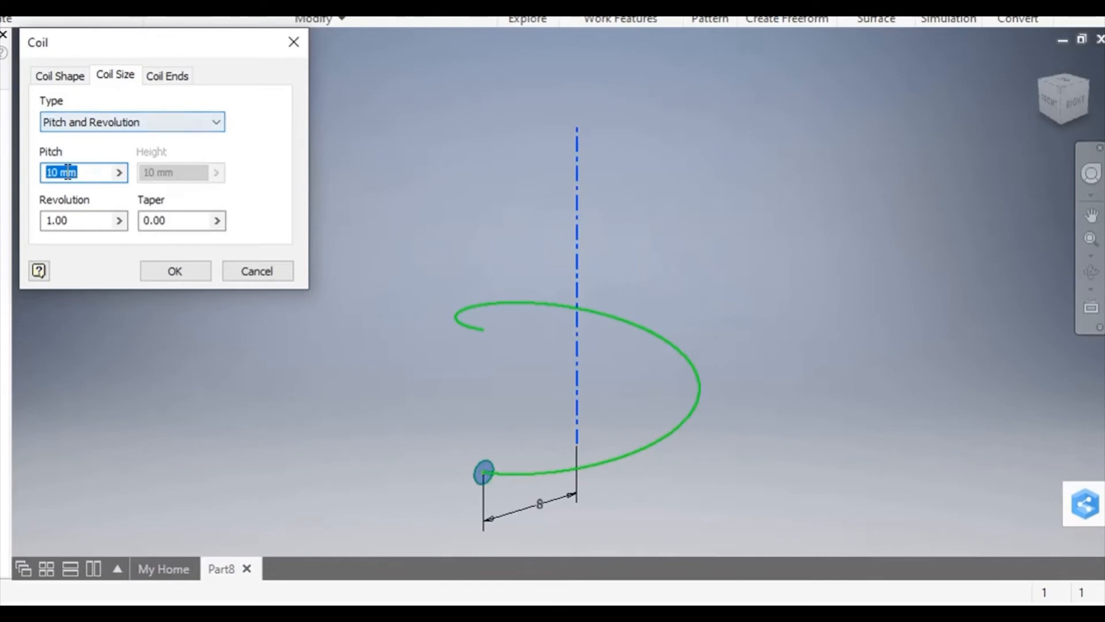
{"action": "mouse_move", "coordinate": [83, 172]}
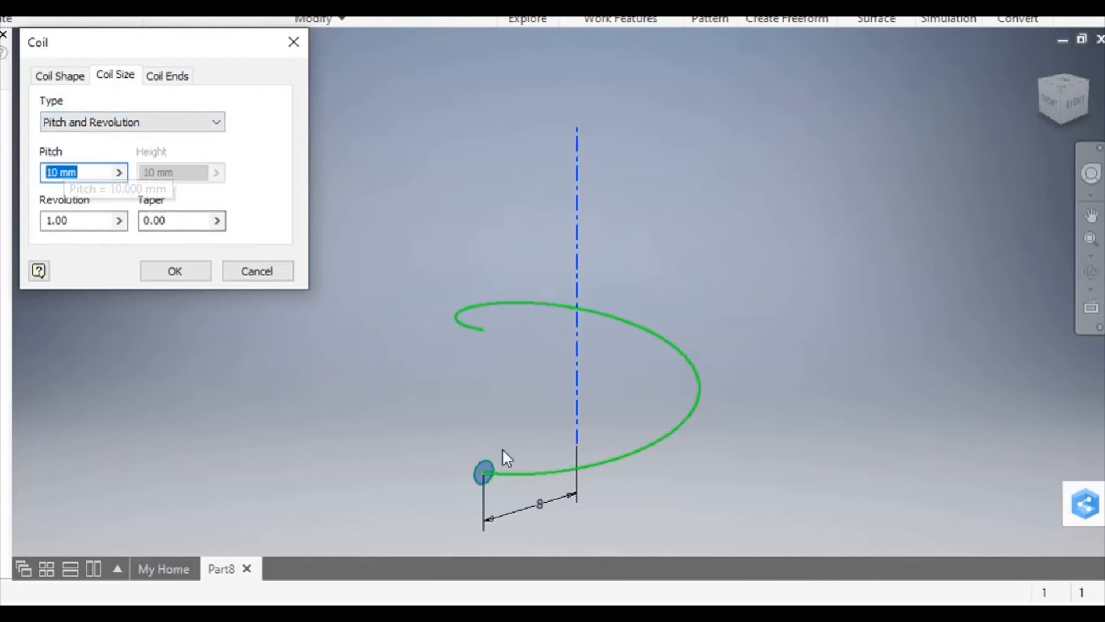
{"action": "mouse_move", "coordinate": [471, 333]}
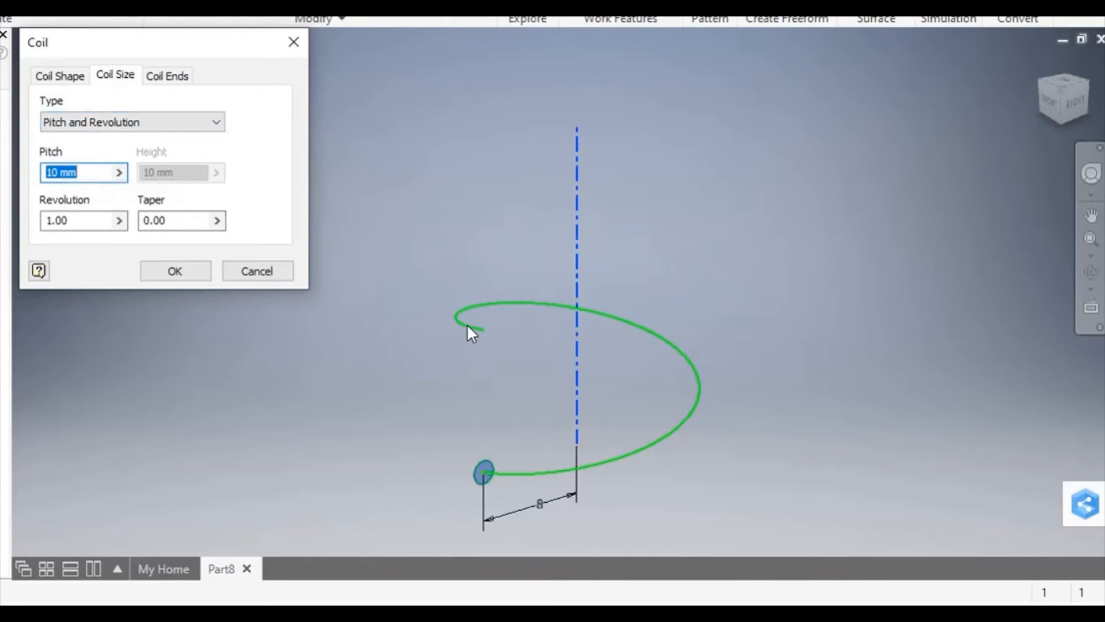
{"action": "left_click", "coordinate": [81, 172]}
{"action": "type", "text": "3"}
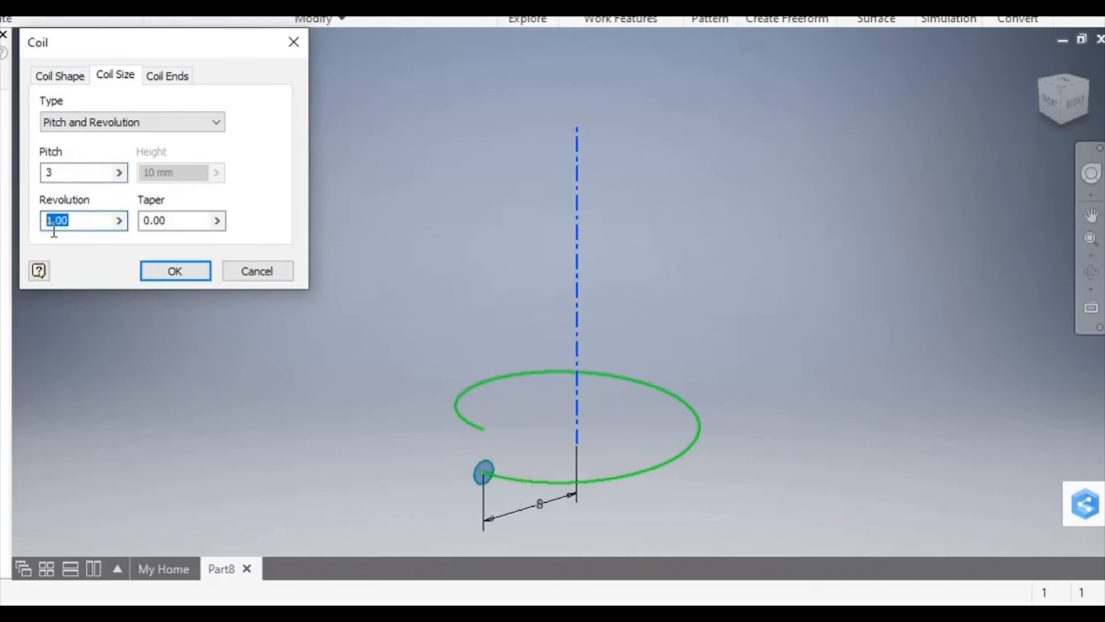
{"action": "type", "text": "5"}
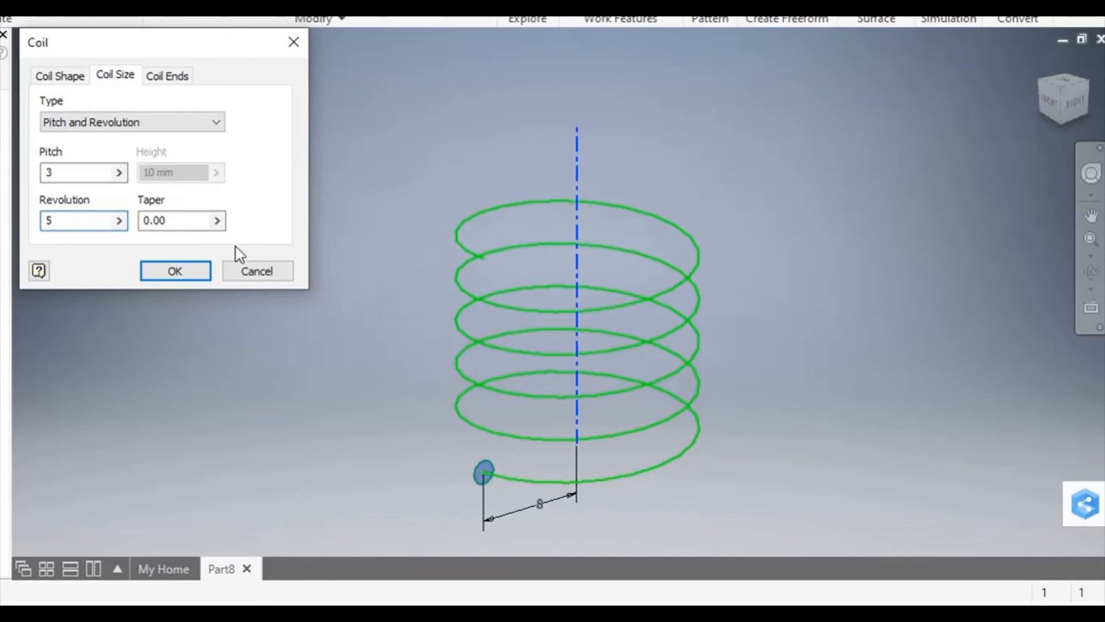
Step: Trial tapers 25 and -25, reset to 0, and create the solid five-turn coil
{"action": "triple_click", "coordinate": [175, 220]}
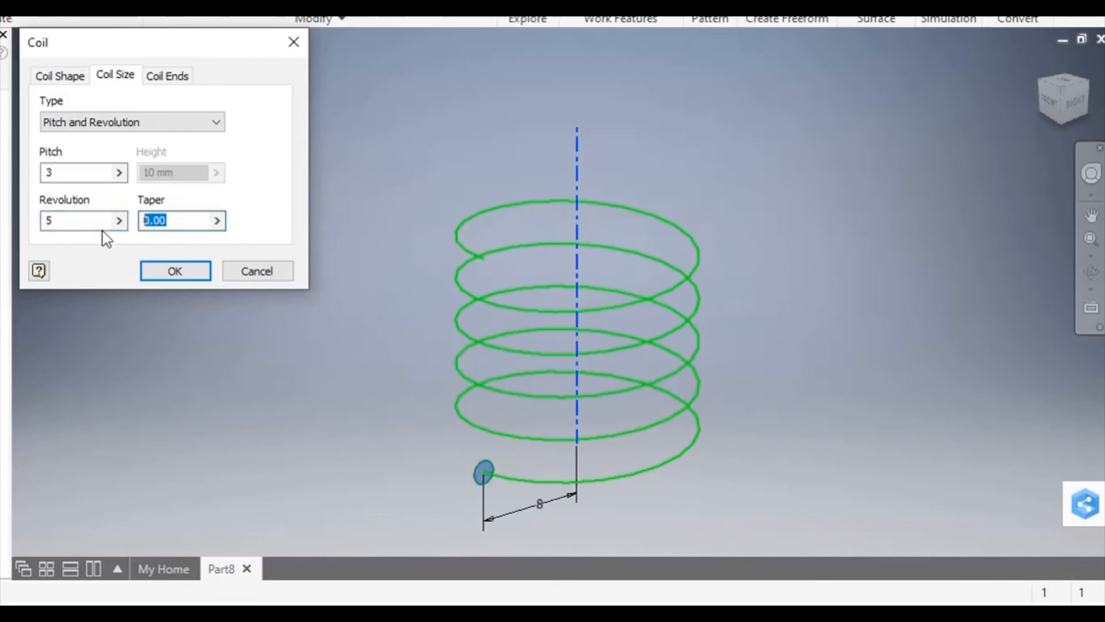
{"action": "type", "text": "25"}
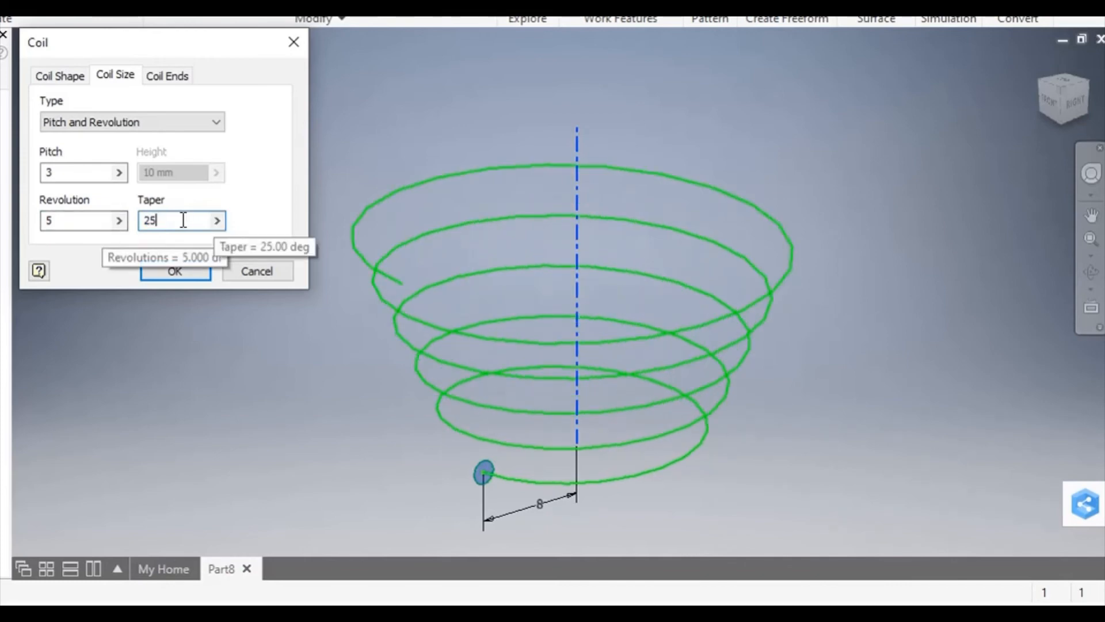
{"action": "type", "text": "-25"}
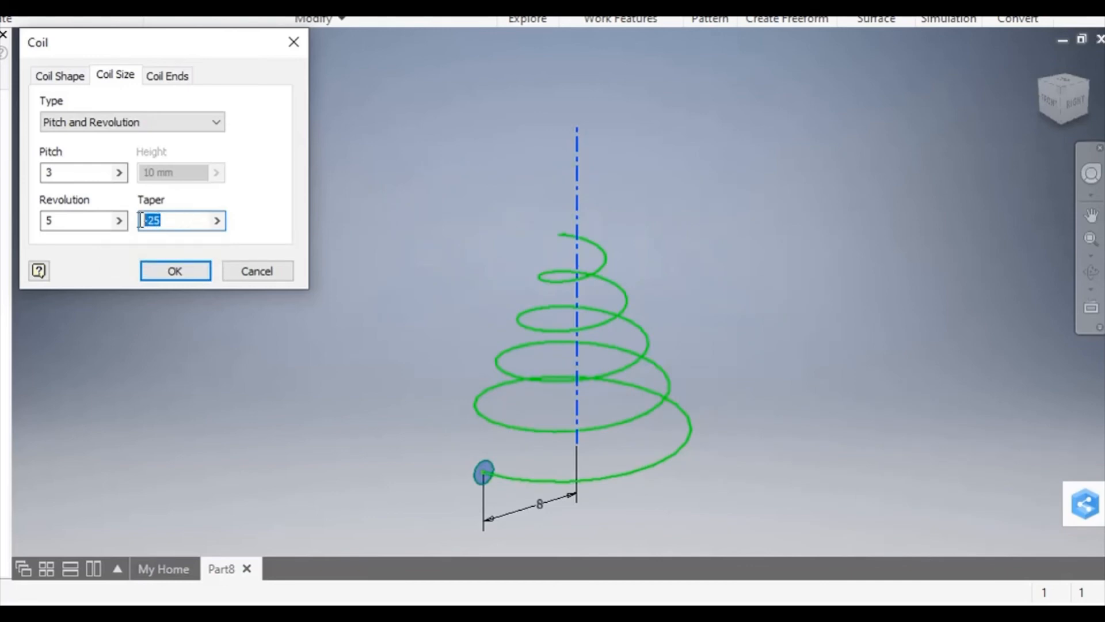
{"action": "type", "text": "0"}
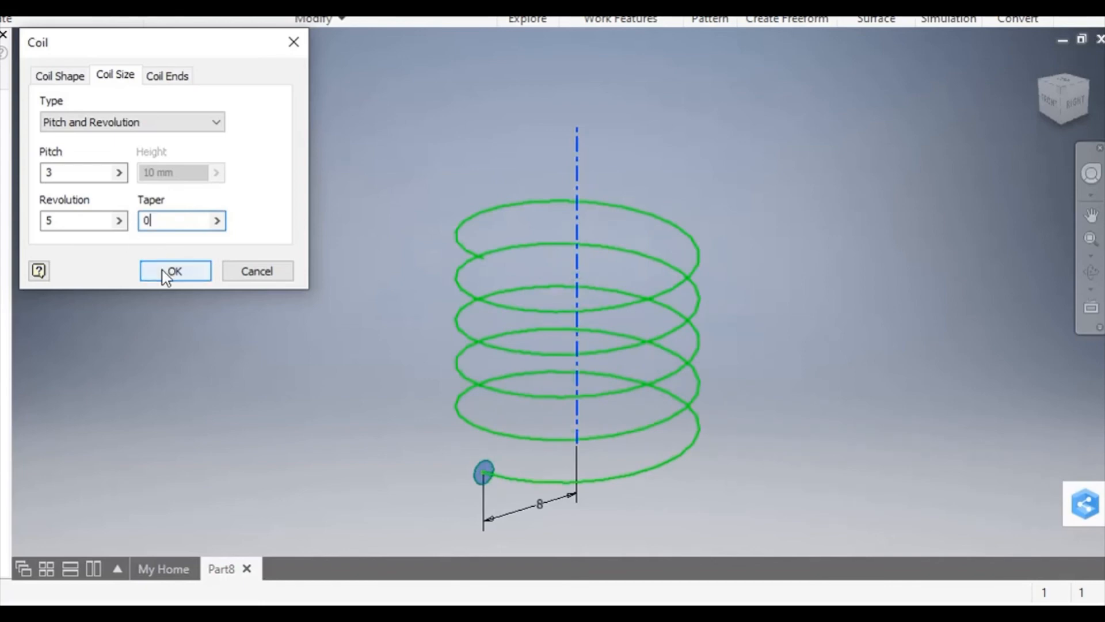
{"action": "left_click", "coordinate": [174, 270]}
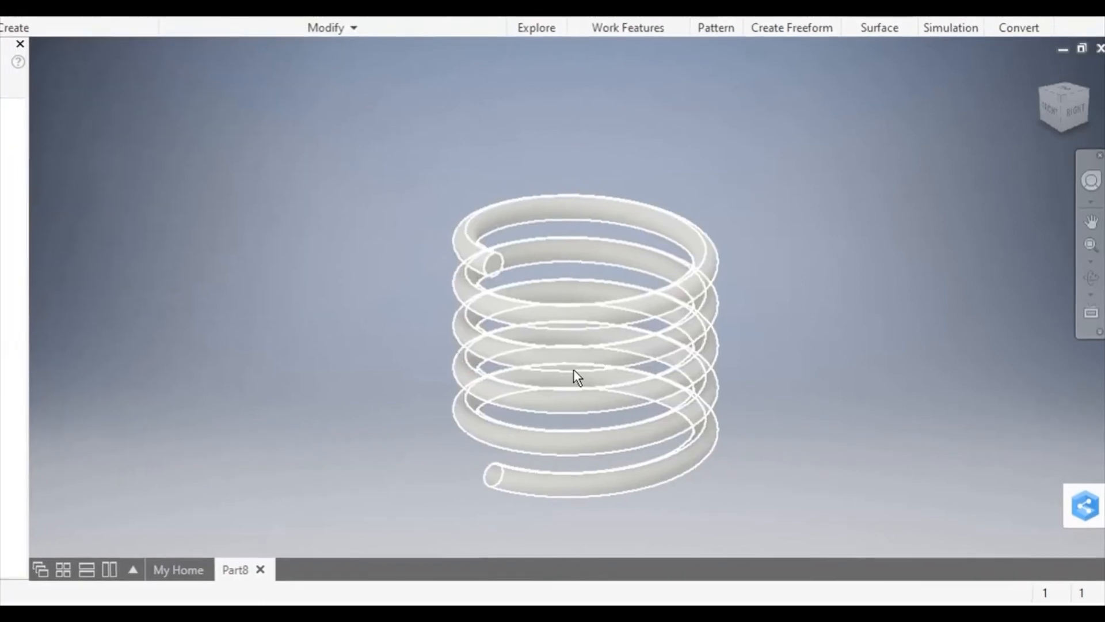